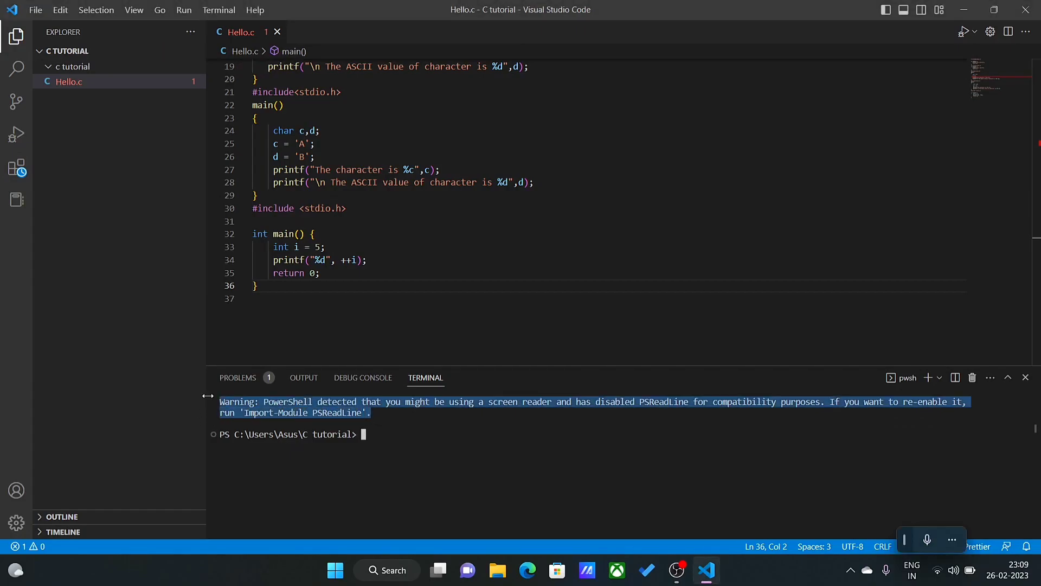
- Search the PSReadLine screen-reader warning online and open the 'Re enable Import Module Psreadline warning' Stack Overflow question
click(721, 570)
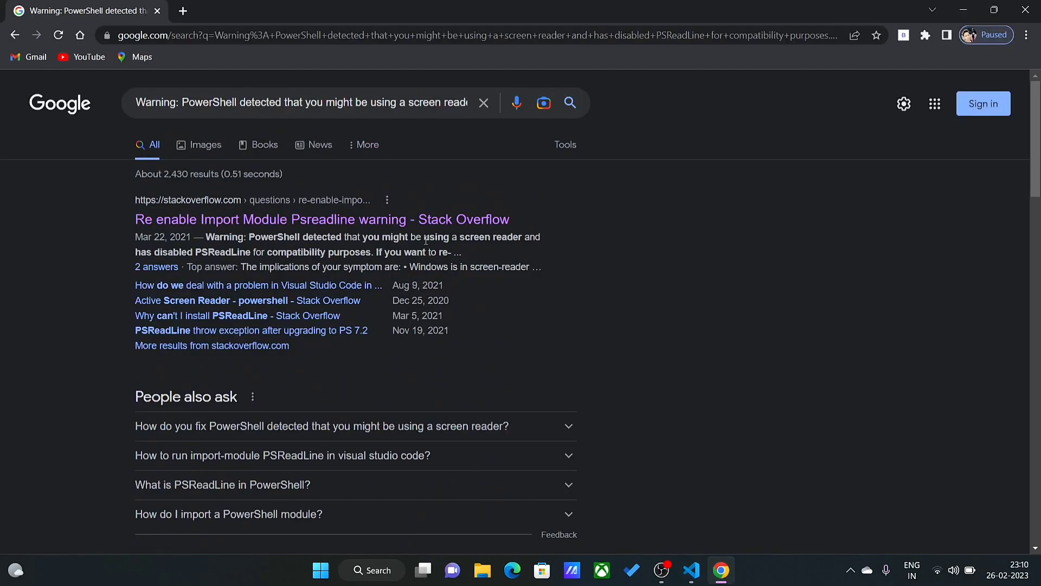
click(321, 219)
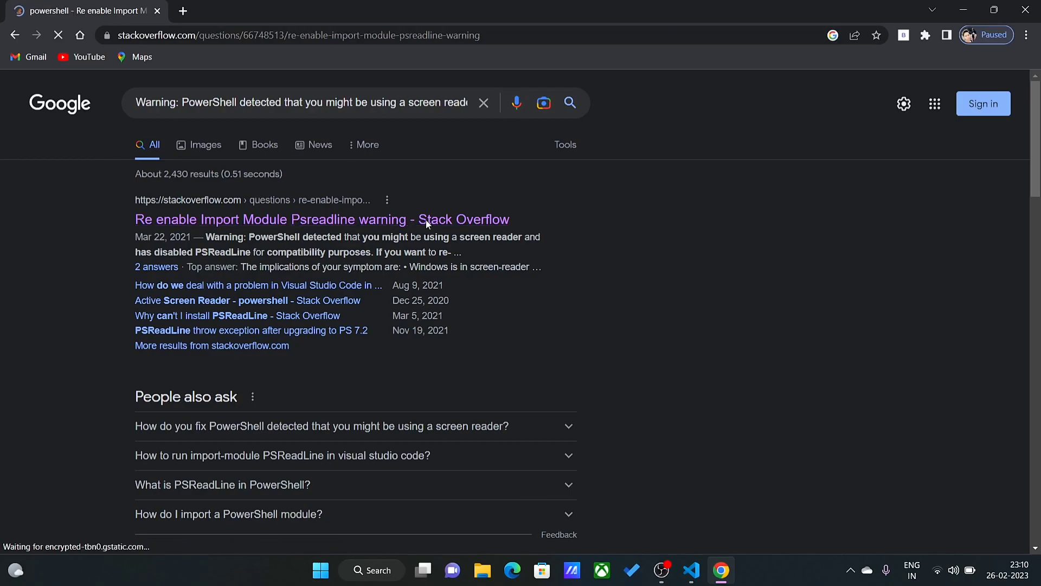
click(321, 219)
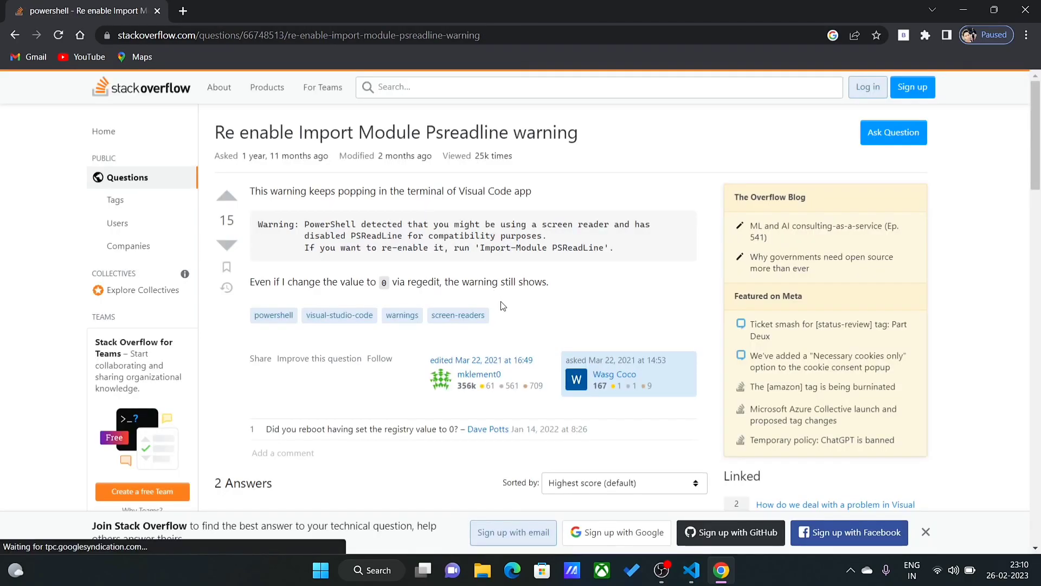
scroll(down, 3)
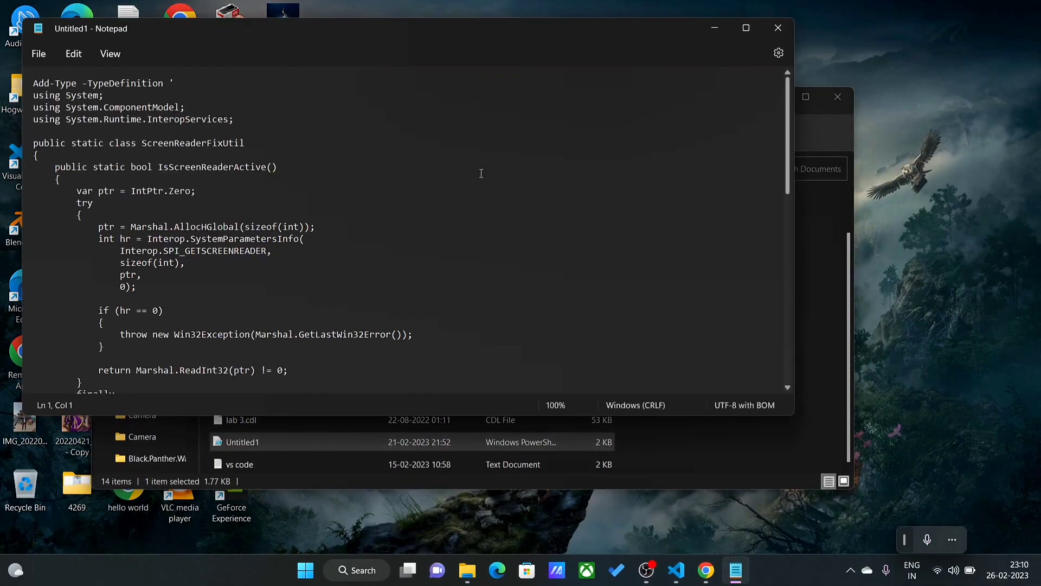
mouse_move(778, 28)
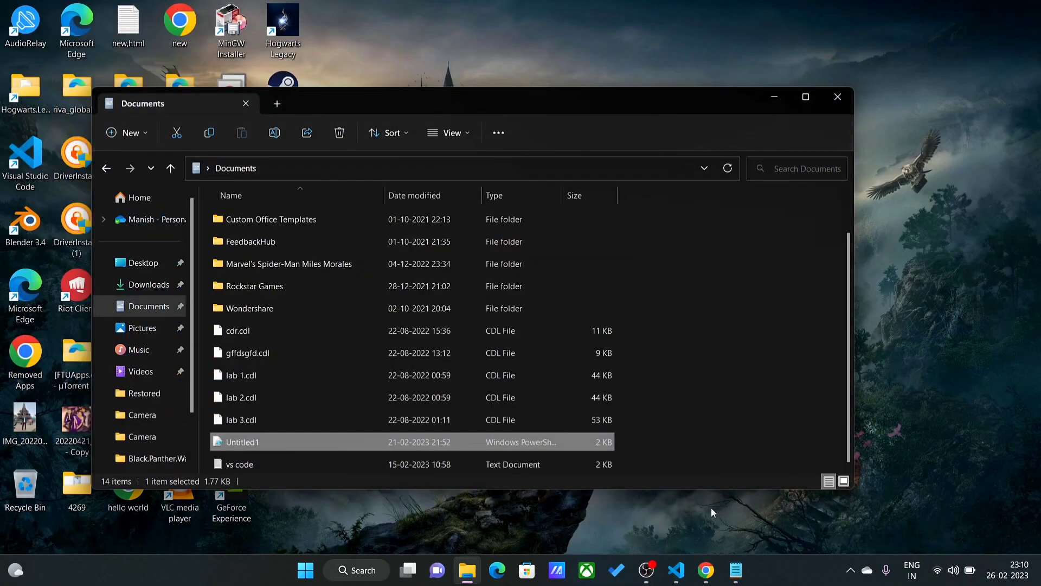
- Return to the Stack Overflow answer from the Notepad fix script
click(706, 569)
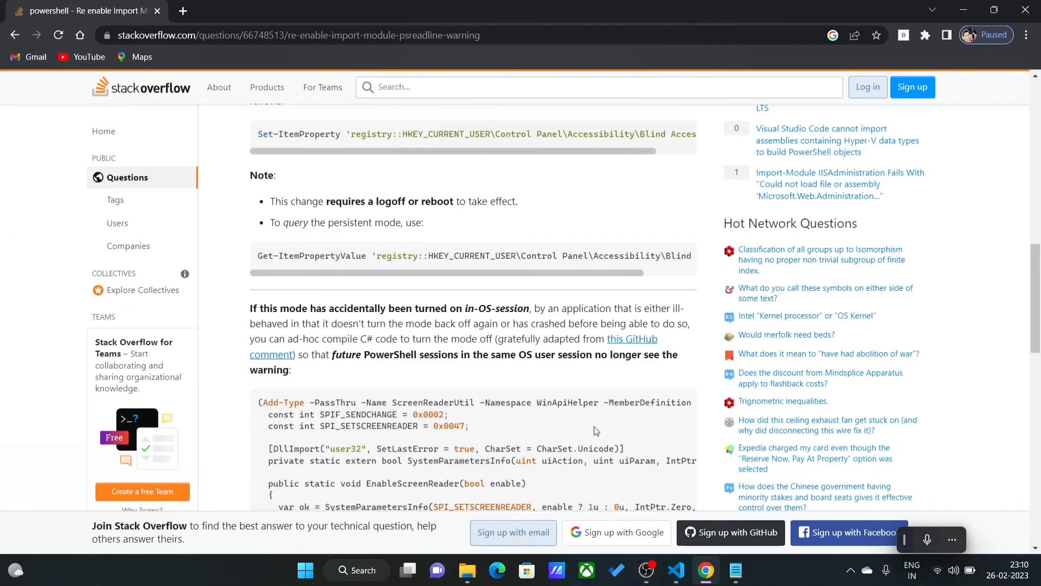
- Select the Add-Type C# snippet ending with EnableScreenReader($false) in the answer
scroll(down, 3)
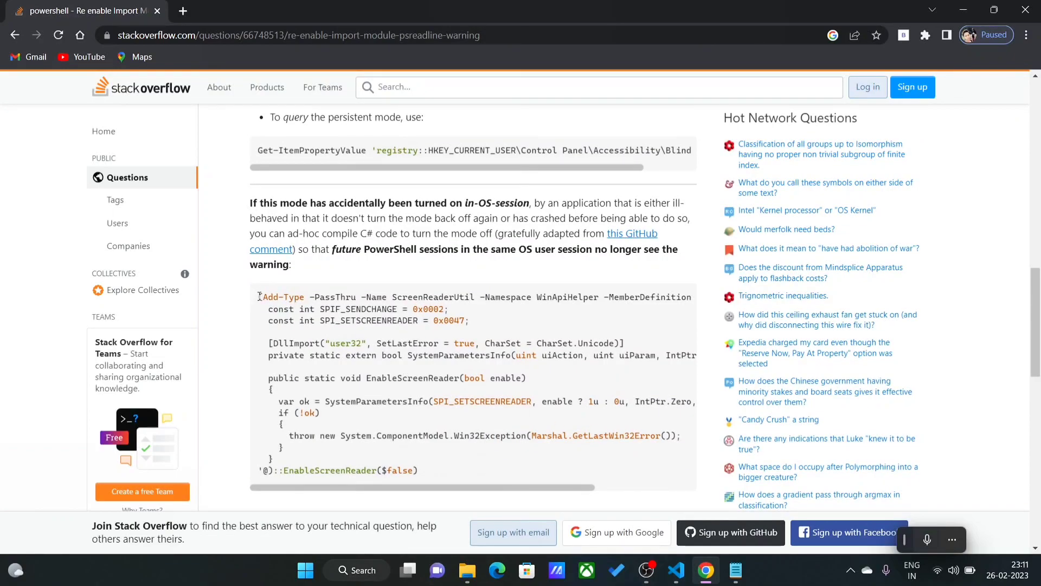
drag(259, 297, 452, 465)
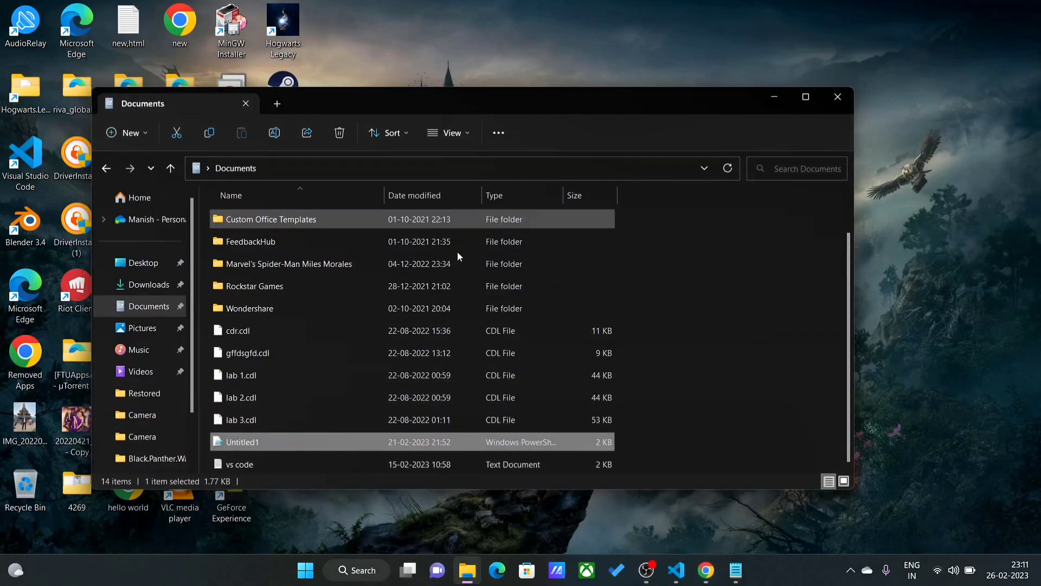
- Search 'windows PowerShell' and launch Windows PowerShell ISE as administrator
click(305, 570)
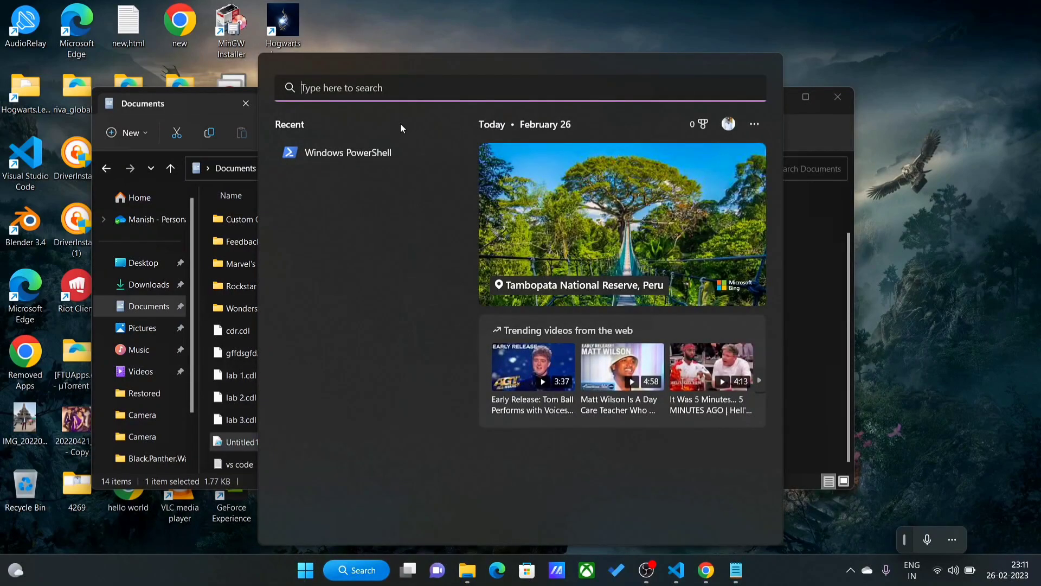
text(windows PowerShell)
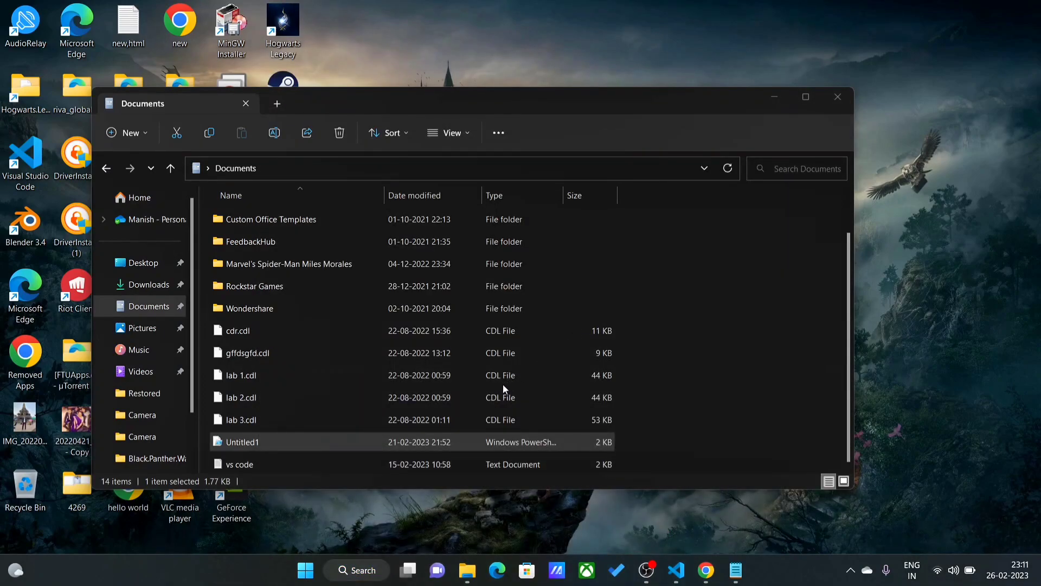
double_click(241, 442)
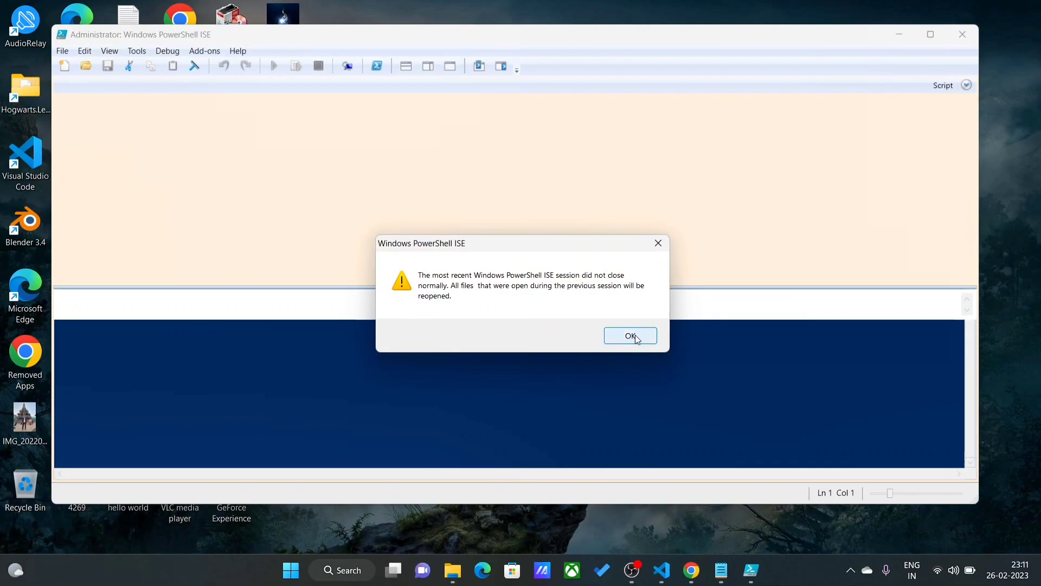
- Dismiss the recovery notice and run the Untitled1.ps1 screen-reader fix script with Run Script
click(630, 336)
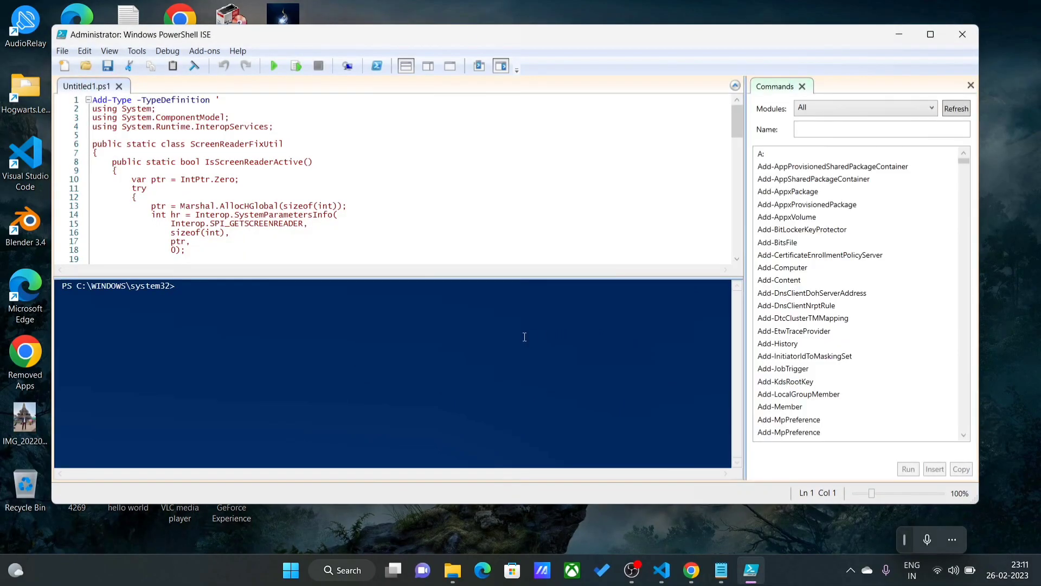
mouse_move(461, 334)
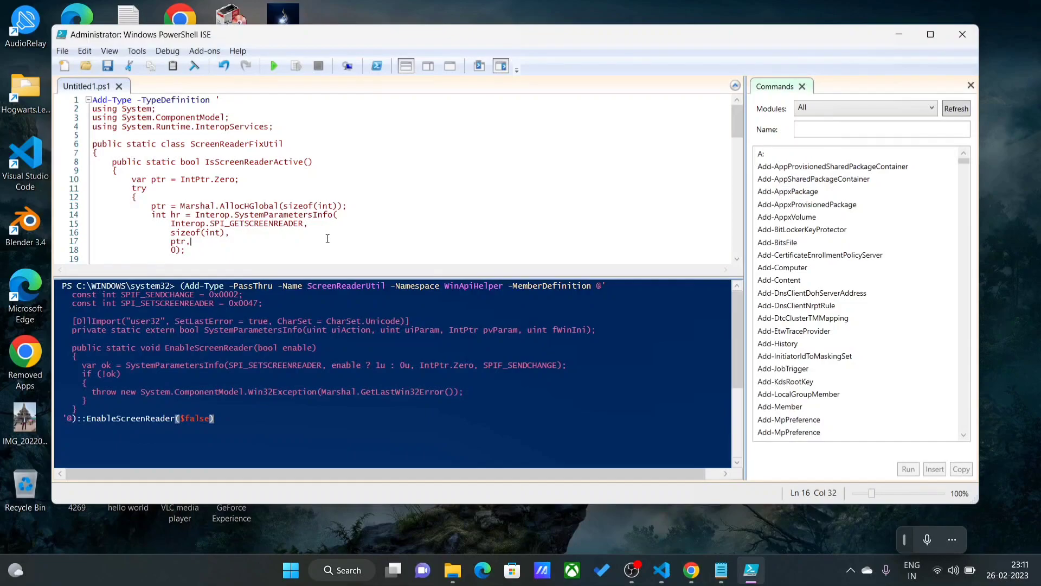
scroll(down, 3)
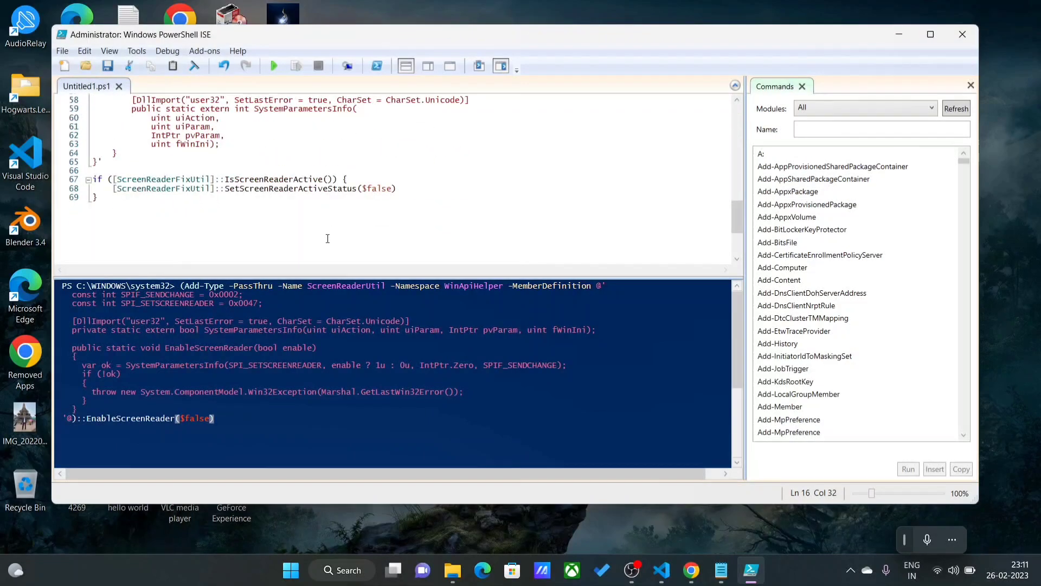
scroll(down, 3)
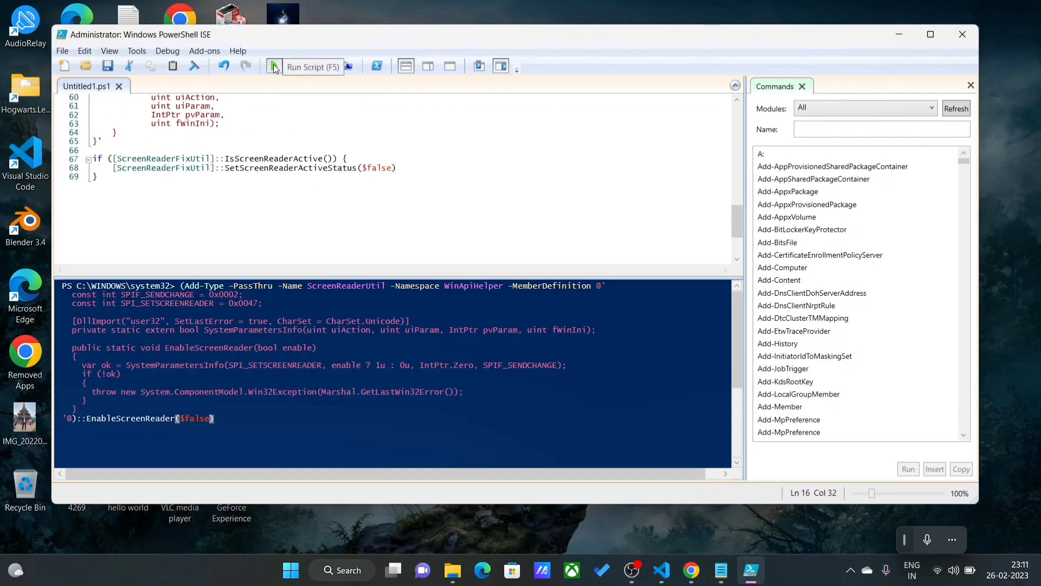
click(306, 66)
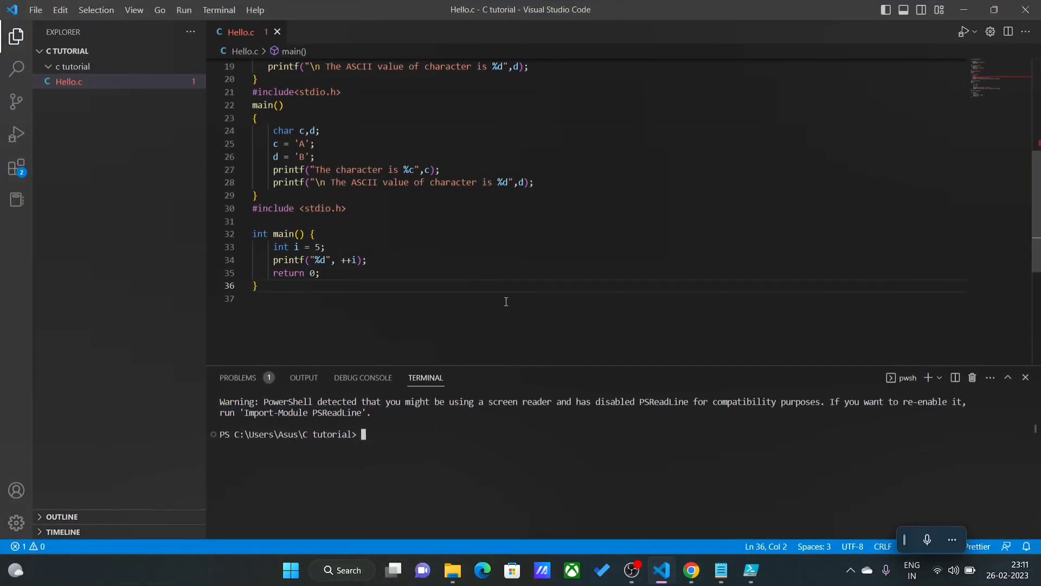
- Open VS Code's Terminal menu to start a new terminal session
click(218, 10)
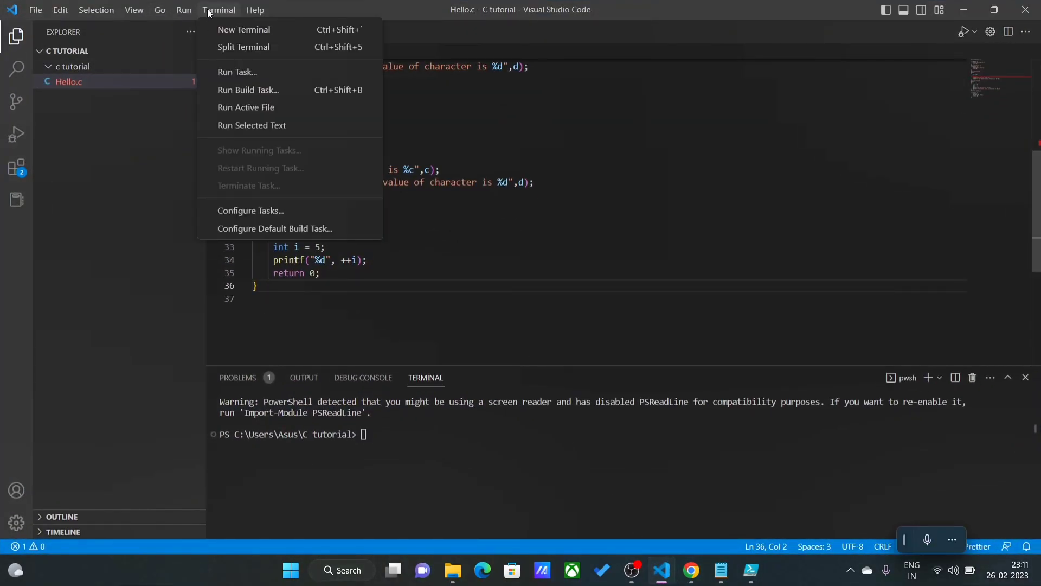